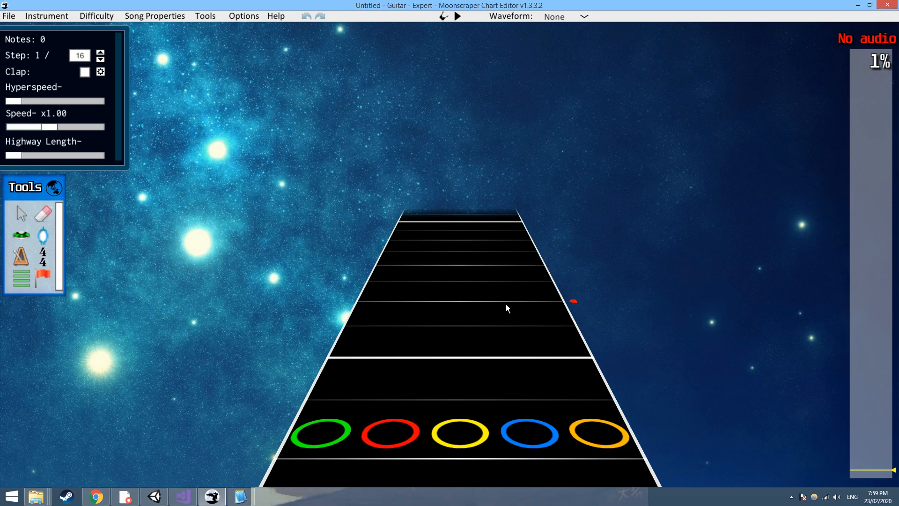
mouse_move(329, 137)
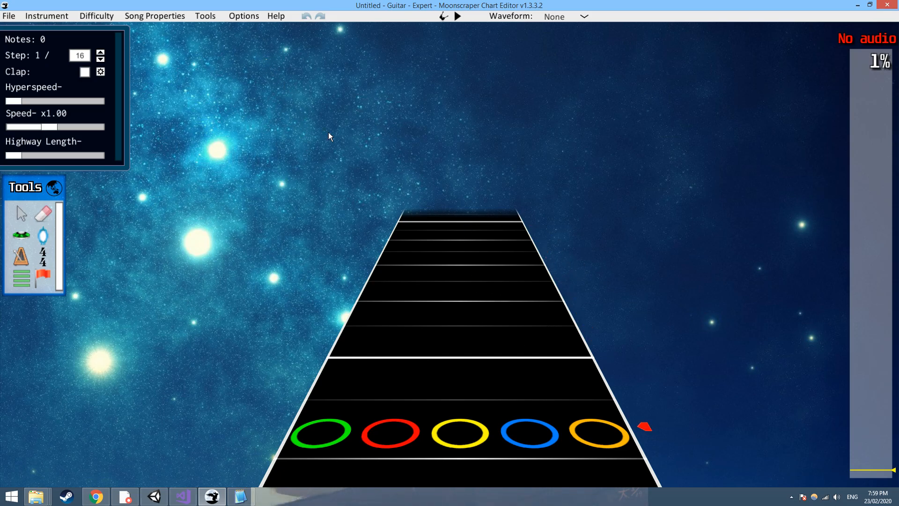
Bring up the rebindable Controls screen from Options and browse the editor keyboard bindings
click(244, 16)
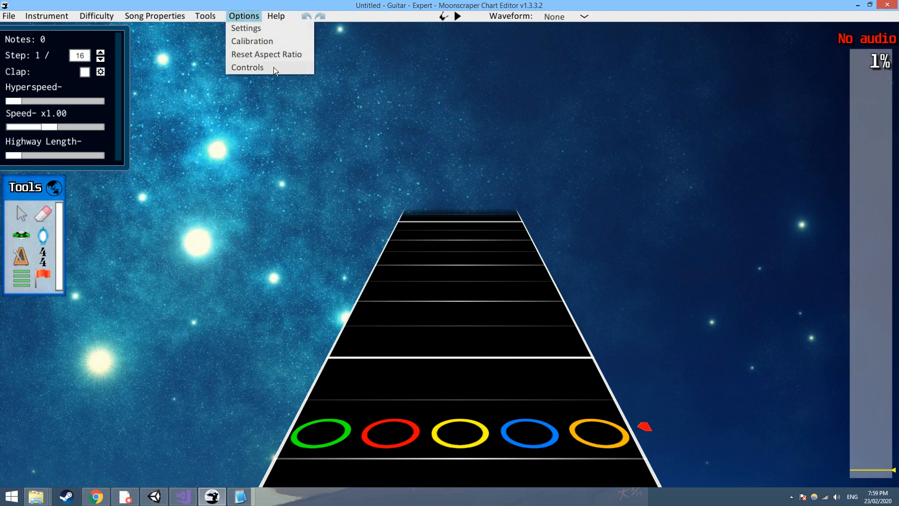
click(247, 67)
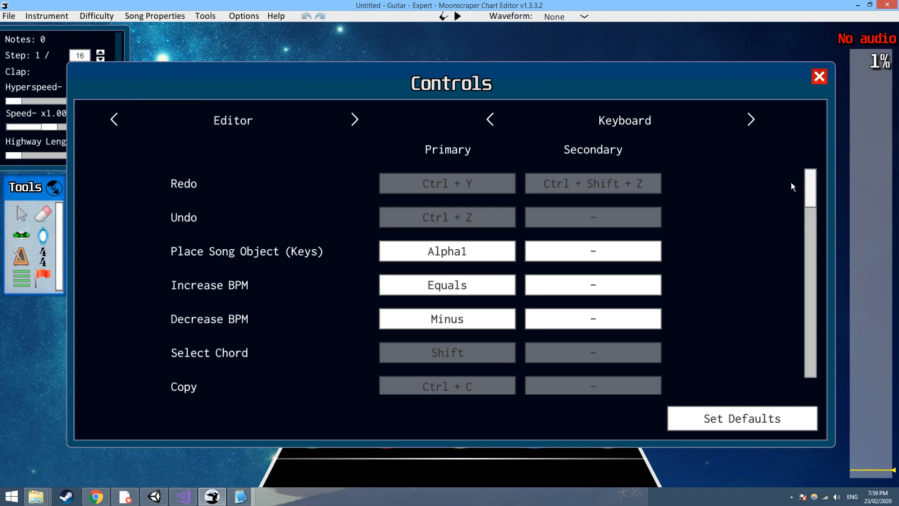
scroll(down, 3)
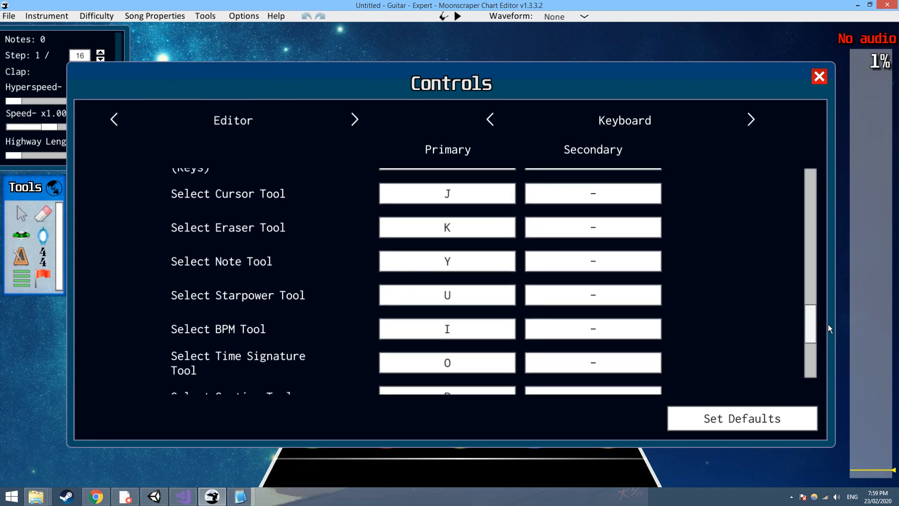
scroll(down, 3)
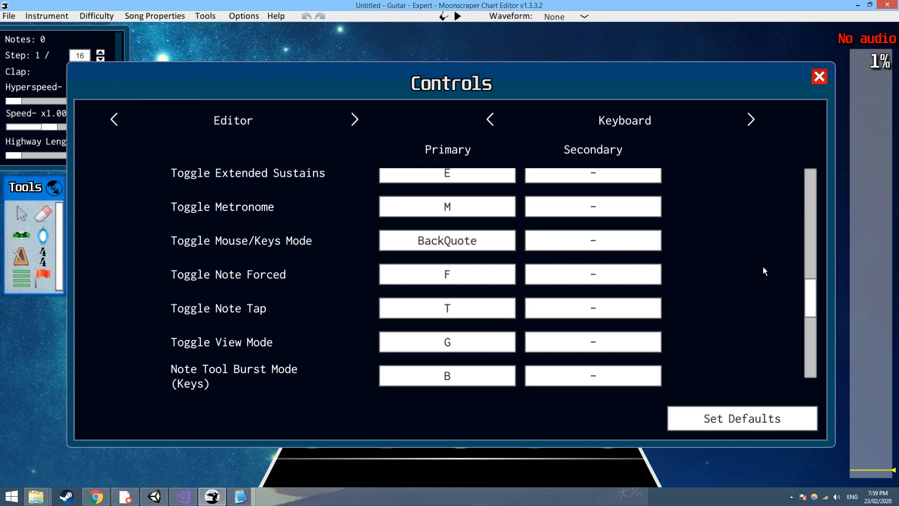
click(751, 120)
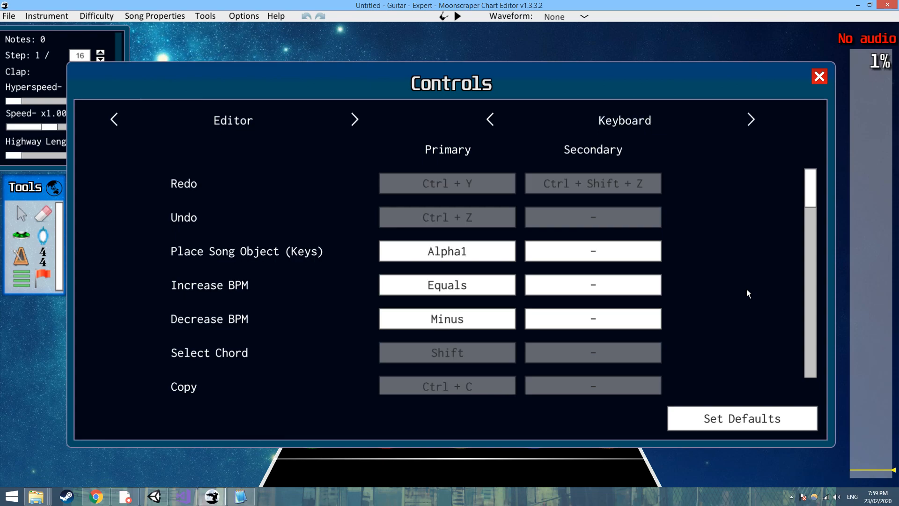
Scroll the bindings list to its end, reaching the note lane and Start Gameplay entries
scroll(down, 3)
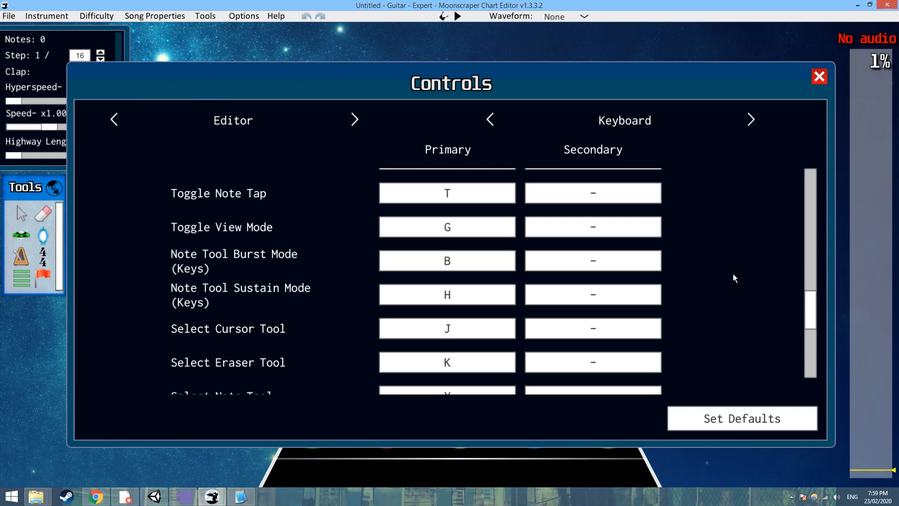
scroll(down, 3)
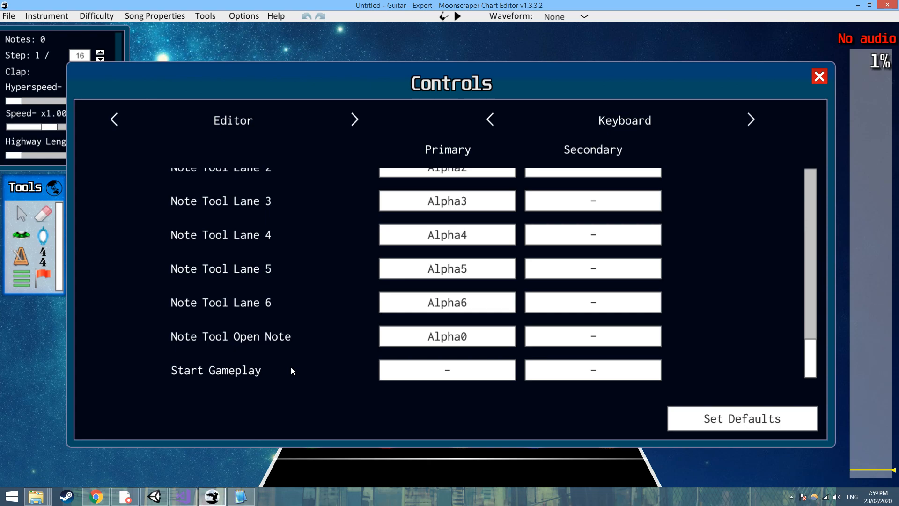
mouse_move(481, 339)
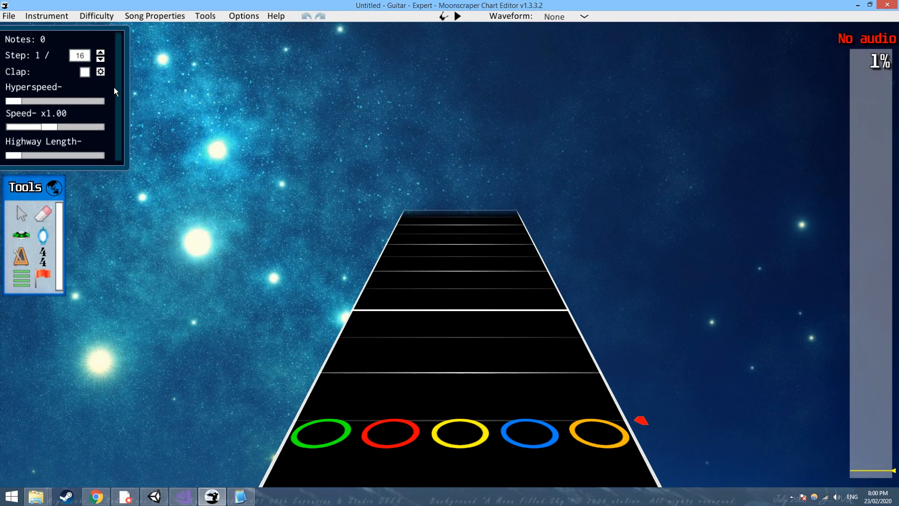
mouse_move(258, 216)
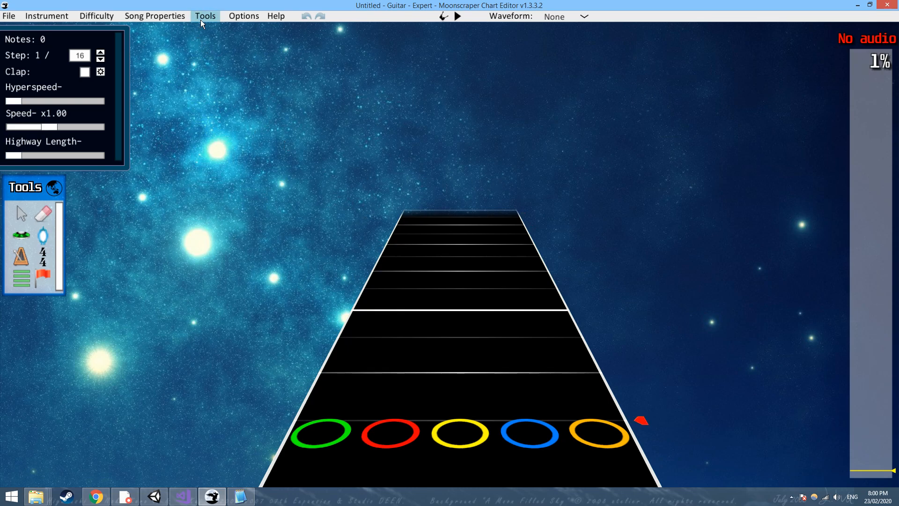
click(244, 15)
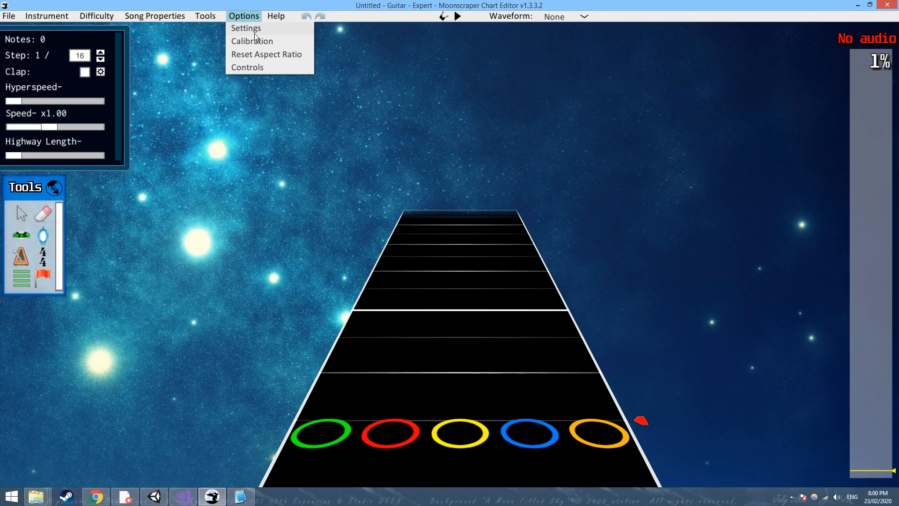
click(243, 15)
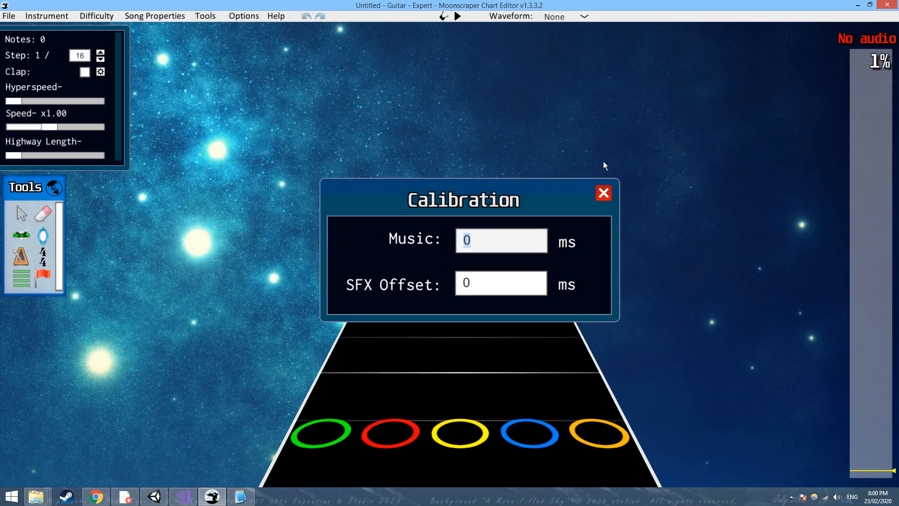
mouse_move(598, 246)
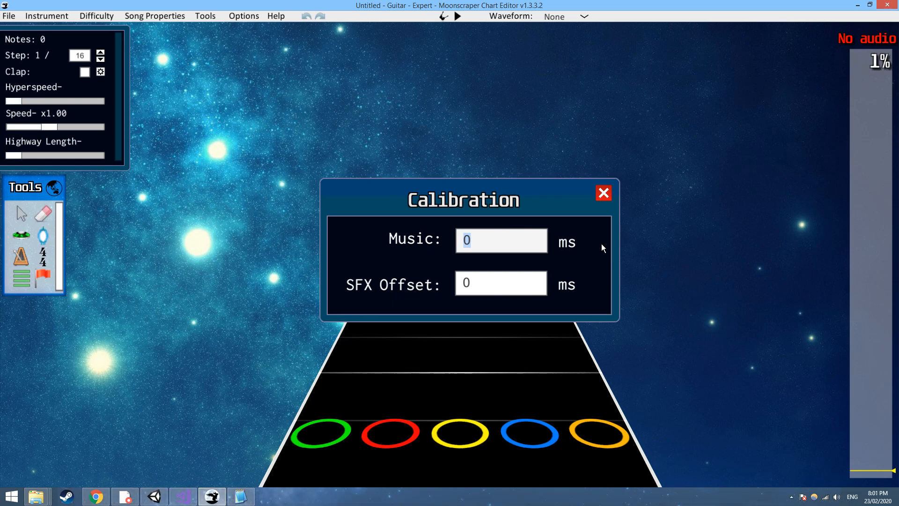
mouse_move(392, 353)
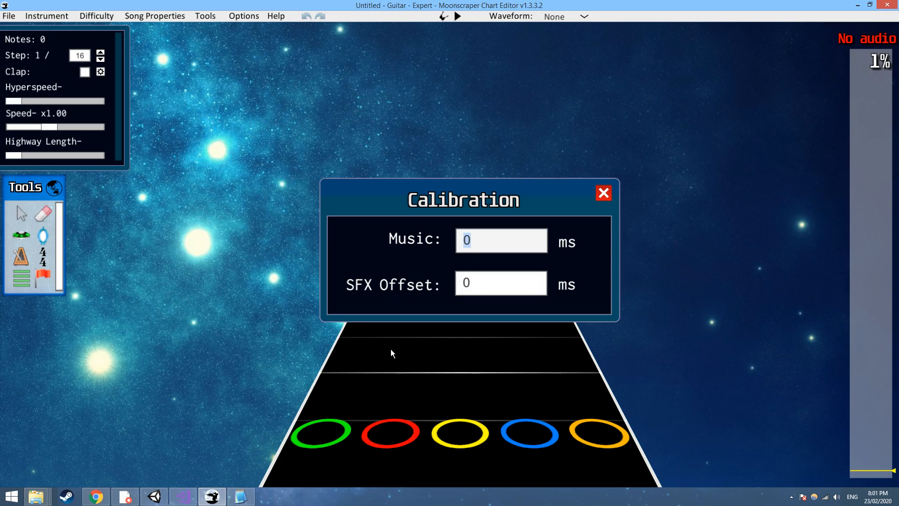
mouse_move(565, 315)
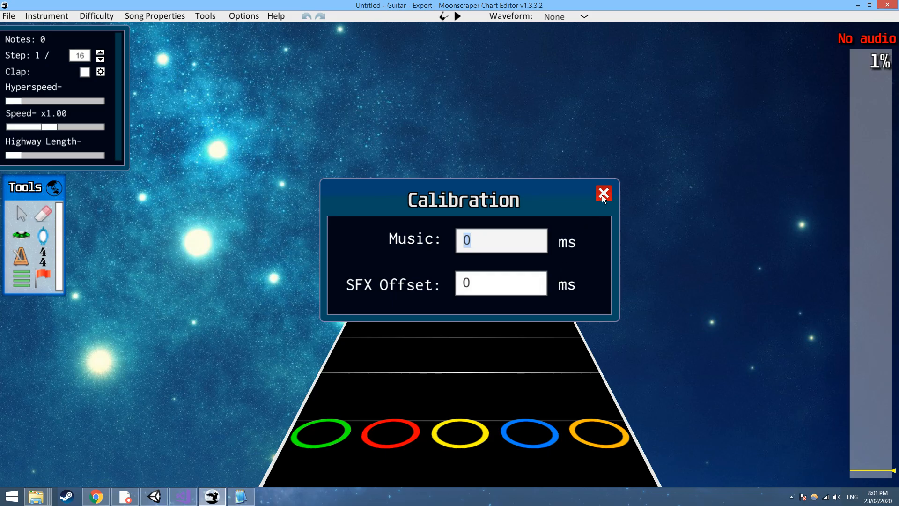
click(602, 193)
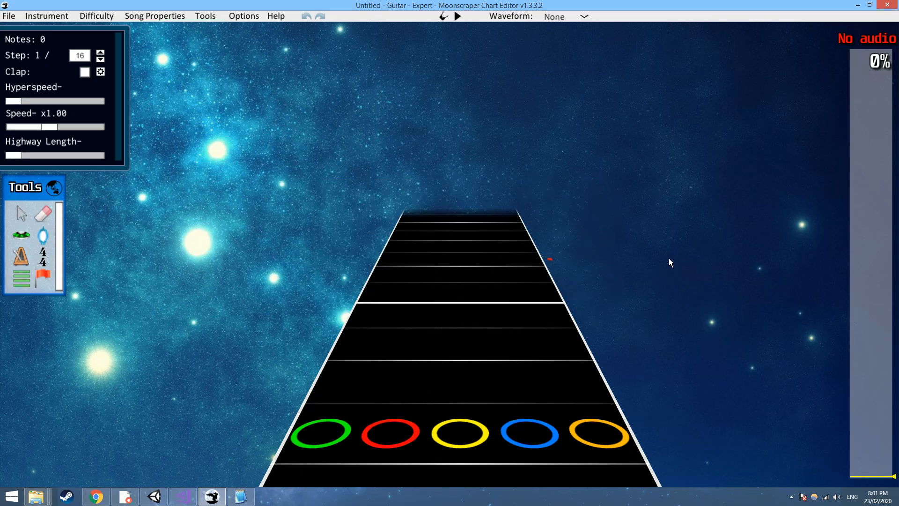